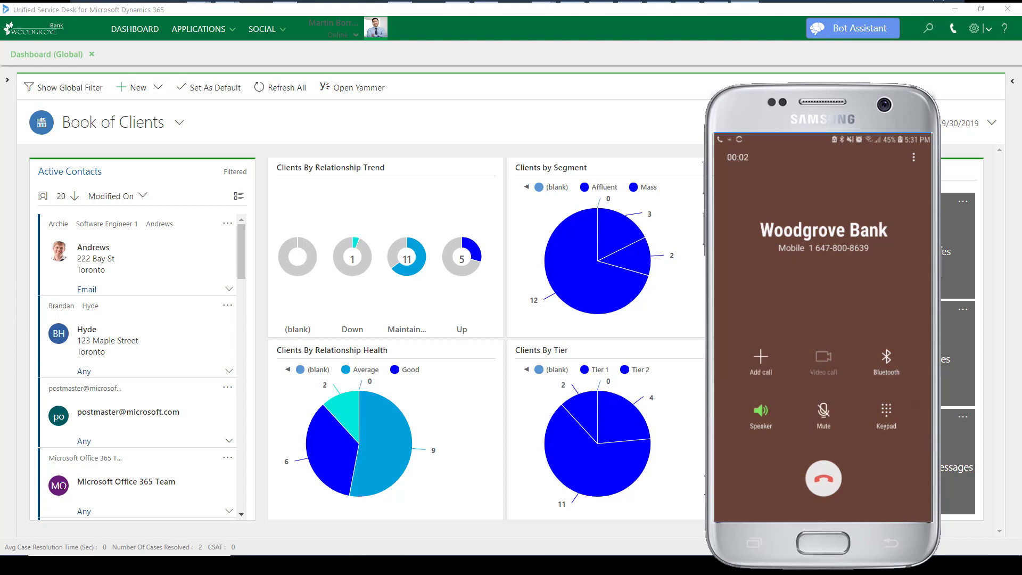
Answer Archie Andrews' incoming voice call on the Contoso phone panel to start his session
left_click(884, 415)
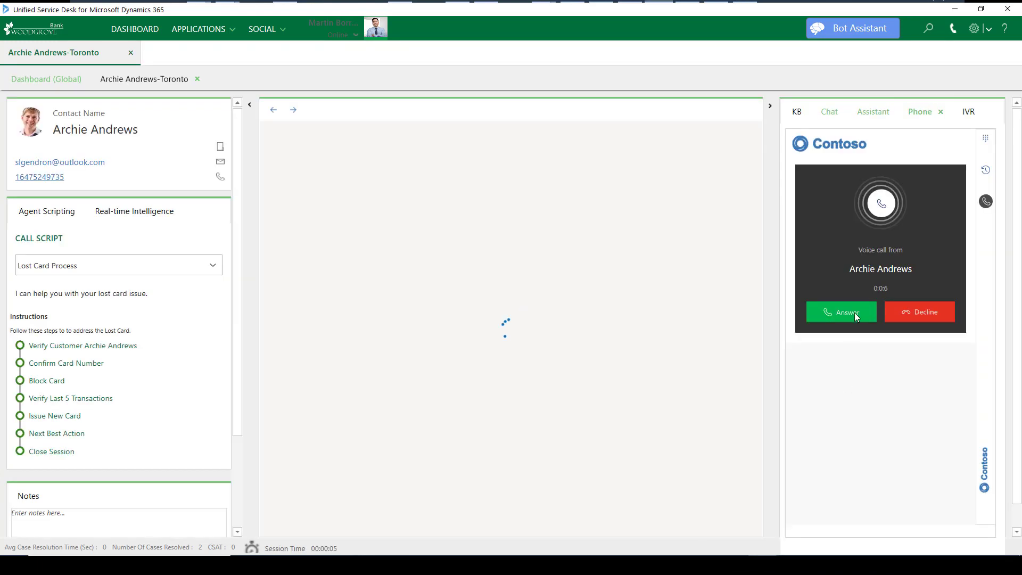
left_click(839, 312)
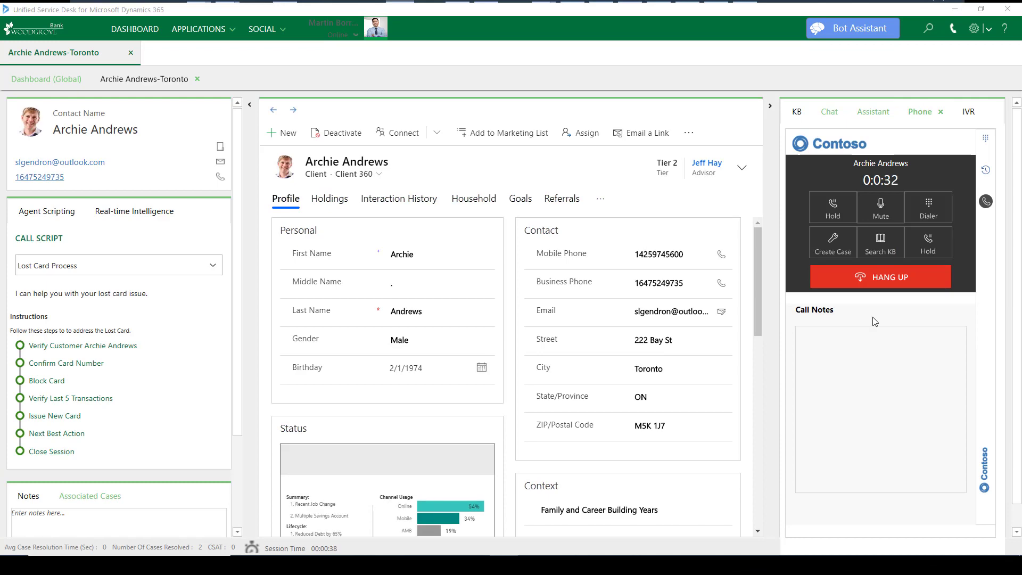
Collapse the right-hand panel so the profile shows health scores 65 and 68 and the relationship manager
left_click(969, 112)
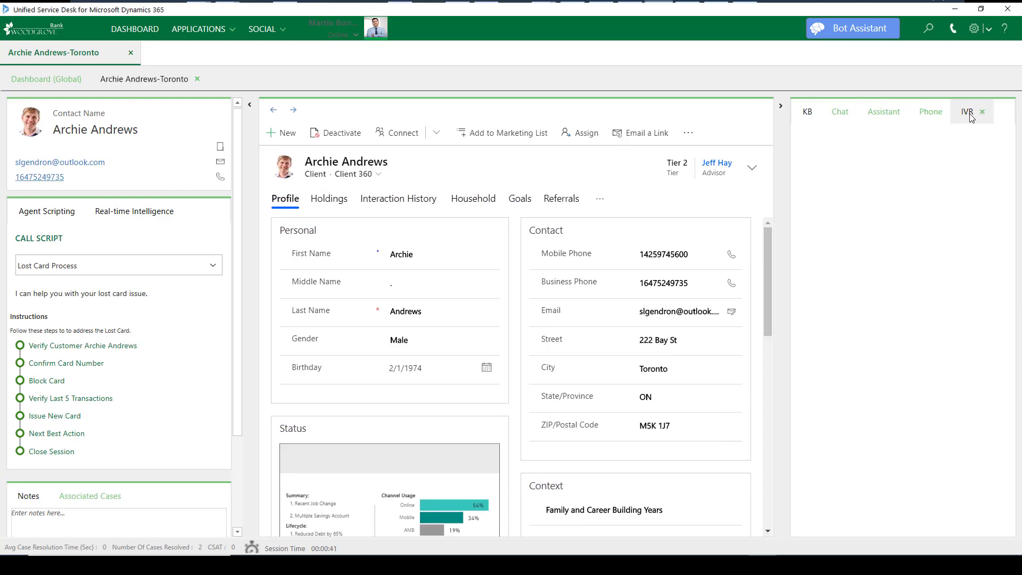
left_click(968, 112)
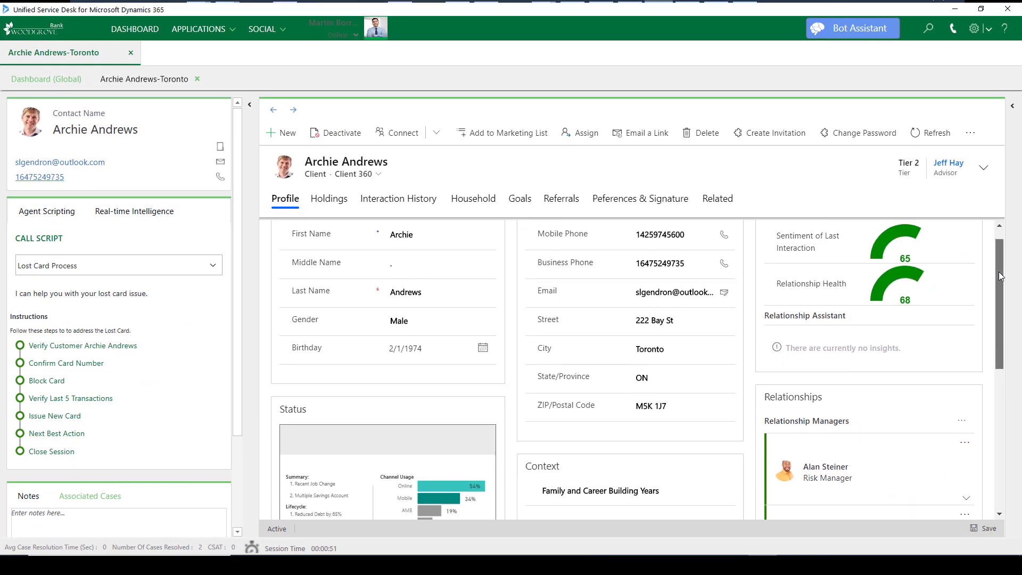
scroll("down", 3)
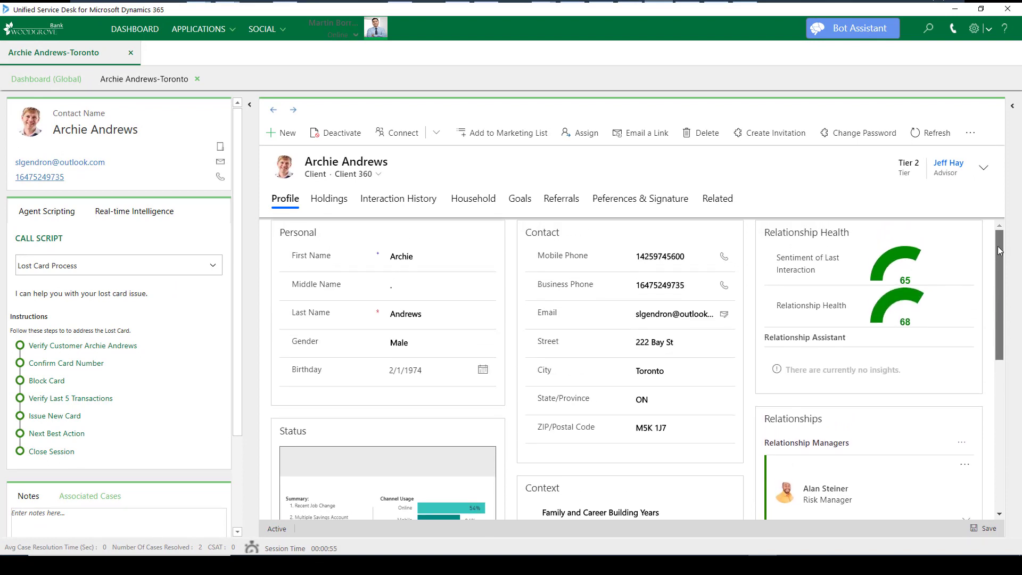
mouse_move(255, 364)
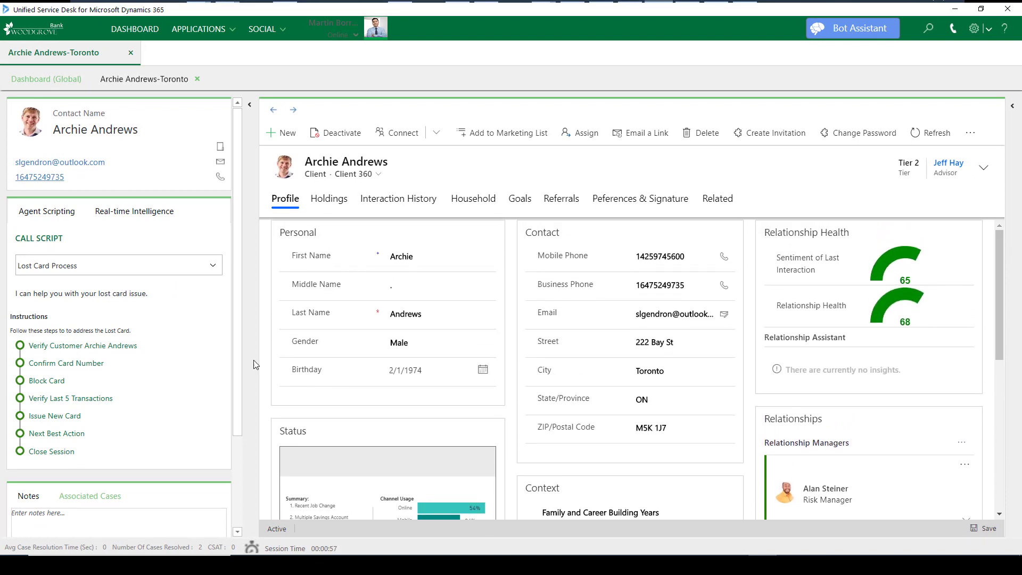
Verify Archie Andrews, select his Travel Visa card under Holdings > Liabilities and block it
left_click(329, 199)
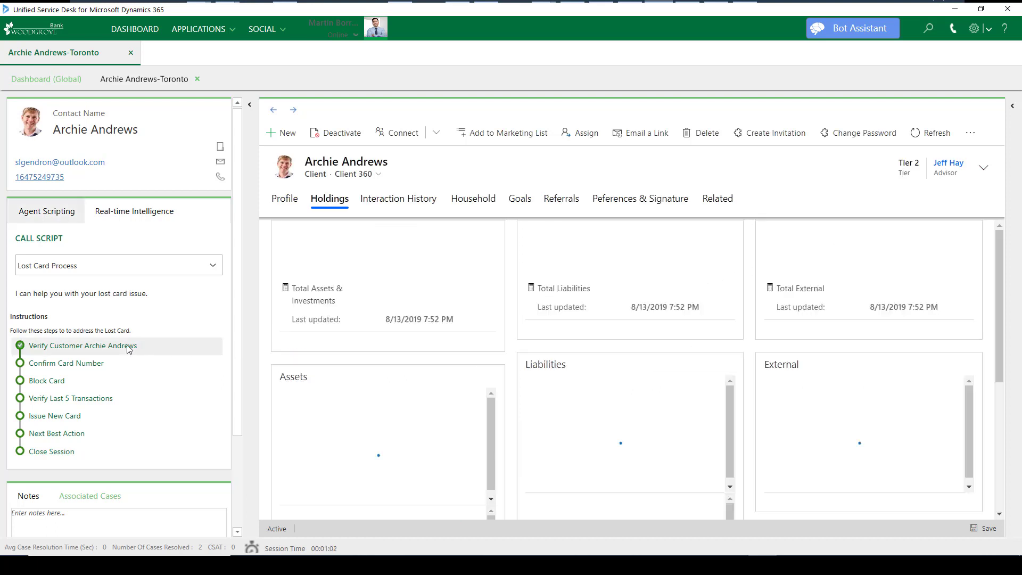
scroll("down", 3)
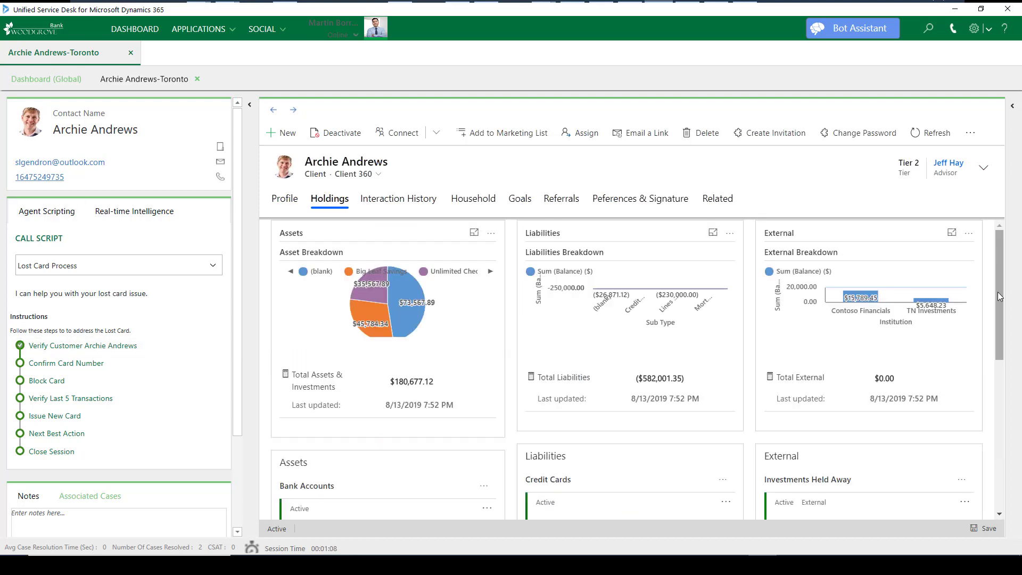
scroll("down", 3)
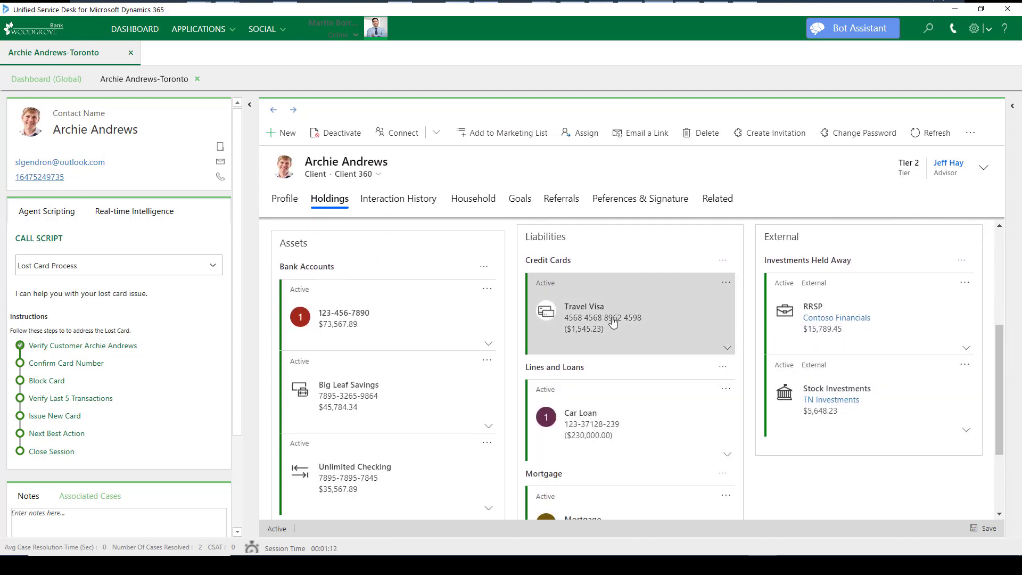
left_click(603, 317)
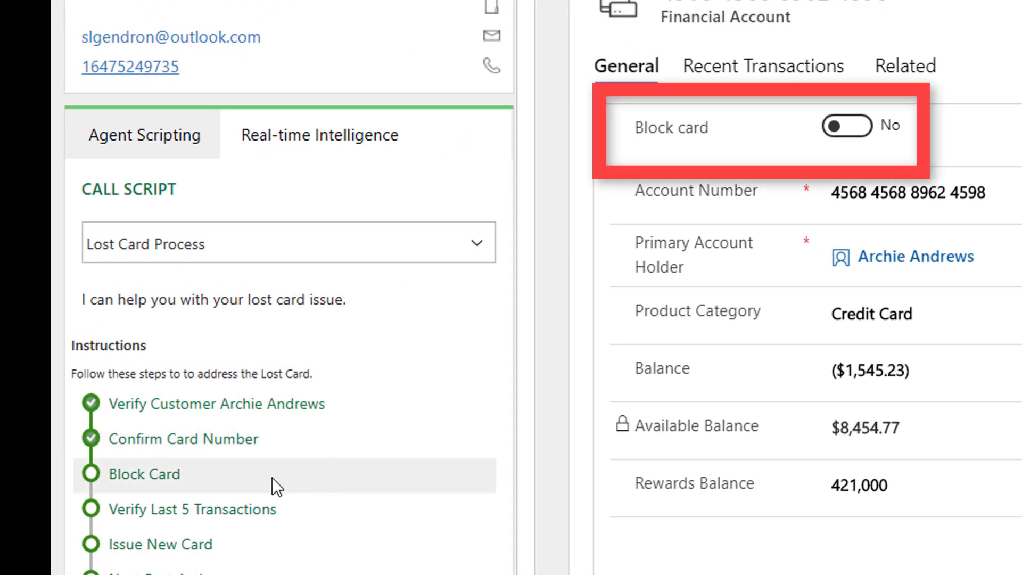
left_click(846, 126)
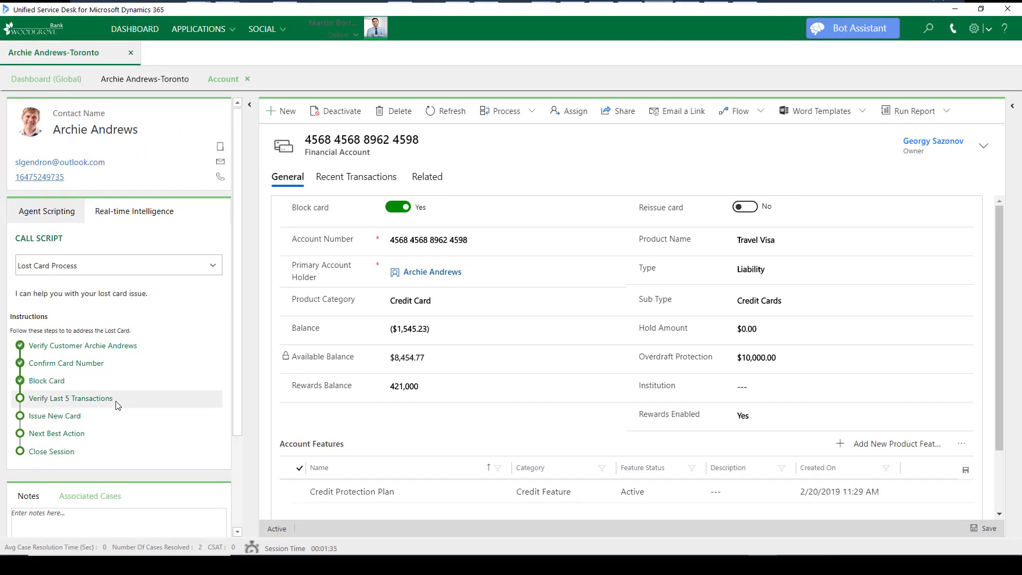
Show the blocked Travel Visa card's last transactions, listing four recent purchases
left_click(356, 177)
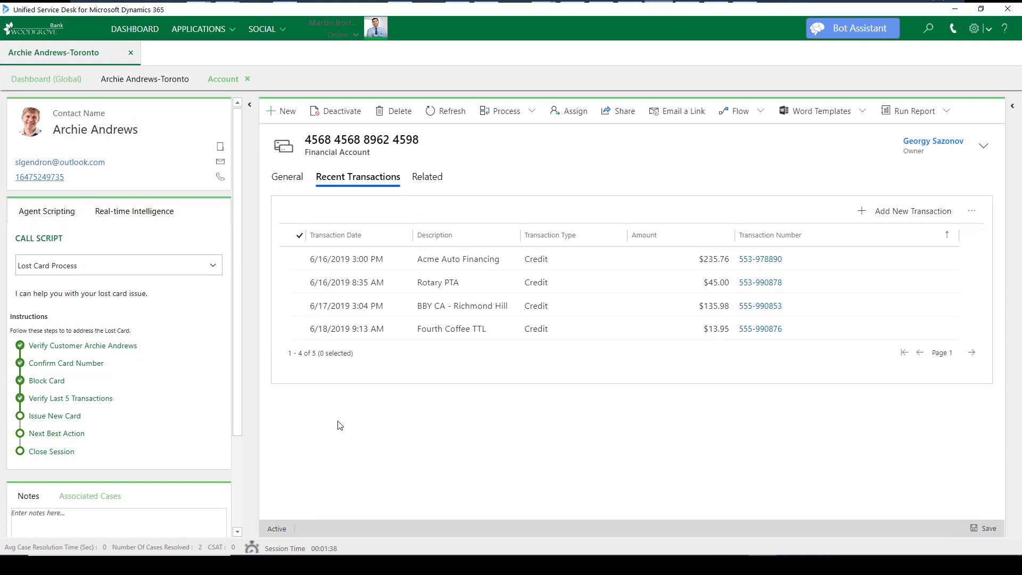
mouse_move(730, 379)
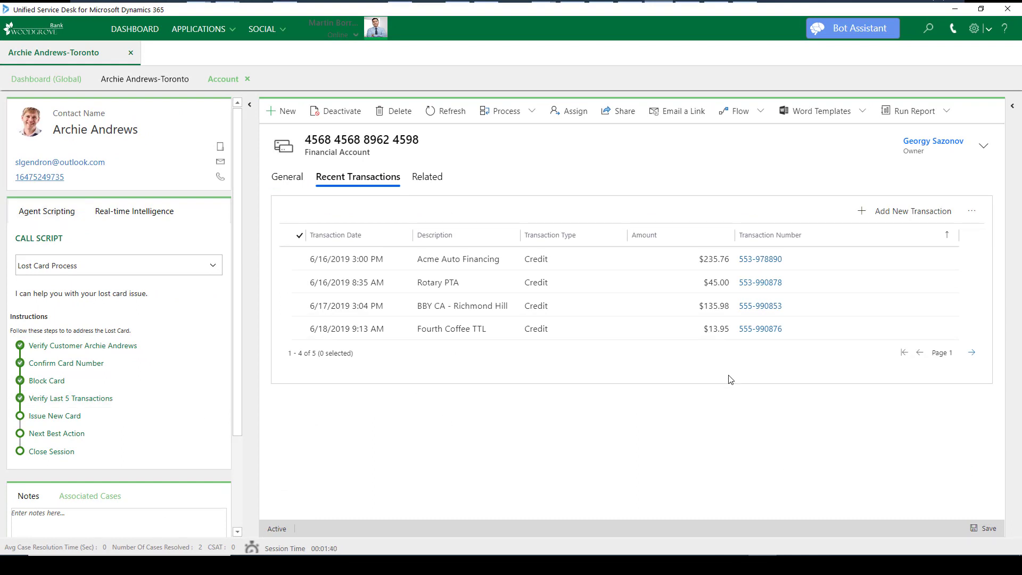
mouse_move(55, 415)
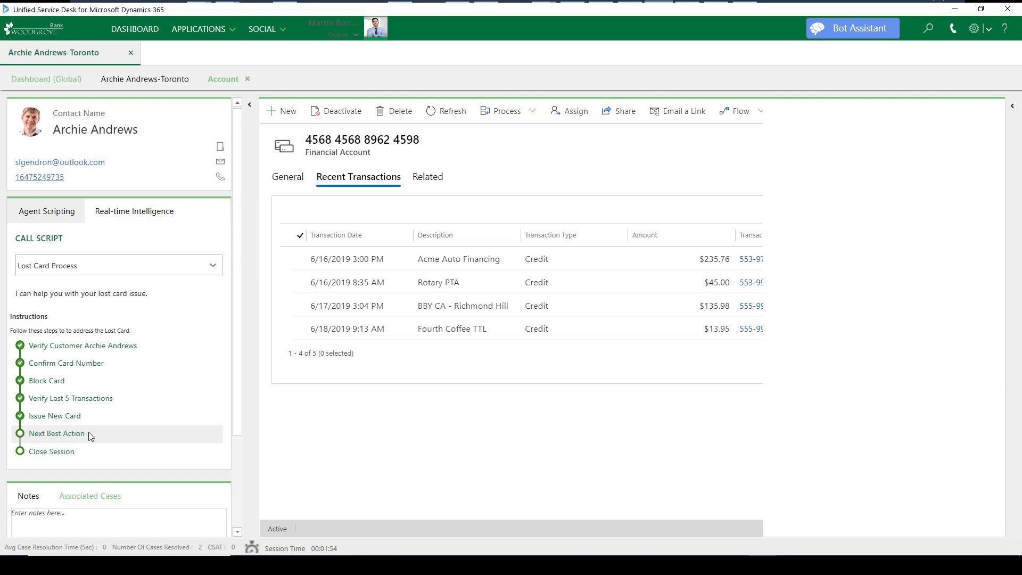
Bring up the payment protection insurance suggestion and mark Customer Agreed, denied for missing consent
left_click(851, 27)
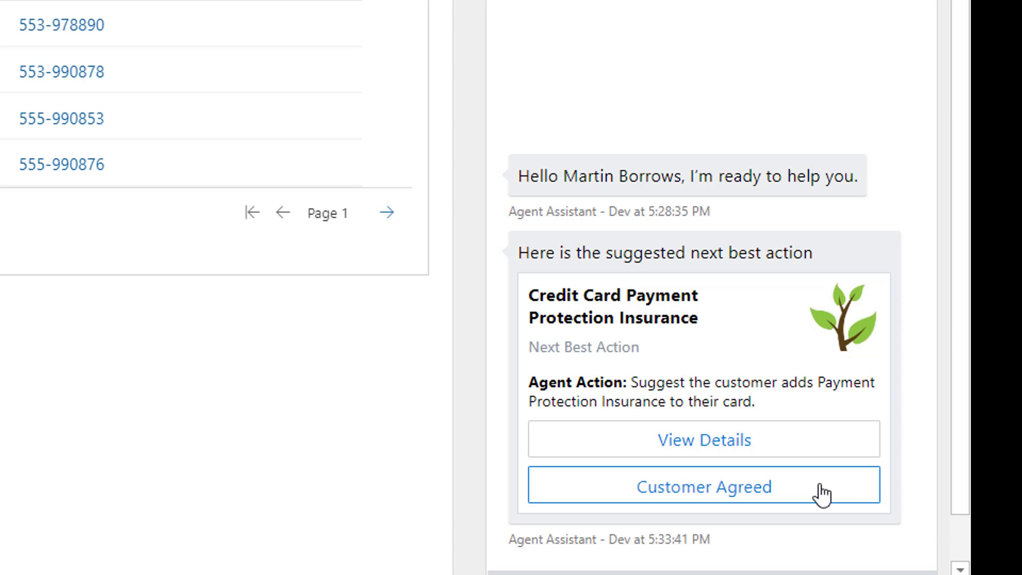
left_click(704, 485)
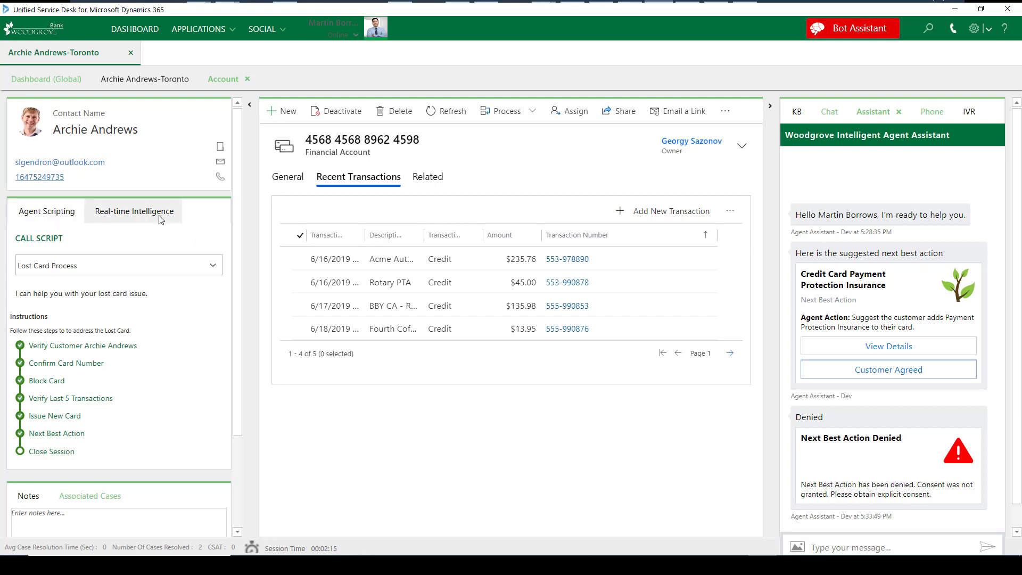
With spoken consent visible in the Real-time Intelligence transcript, mark Customer Agreed to confirm the insurance
left_click(134, 211)
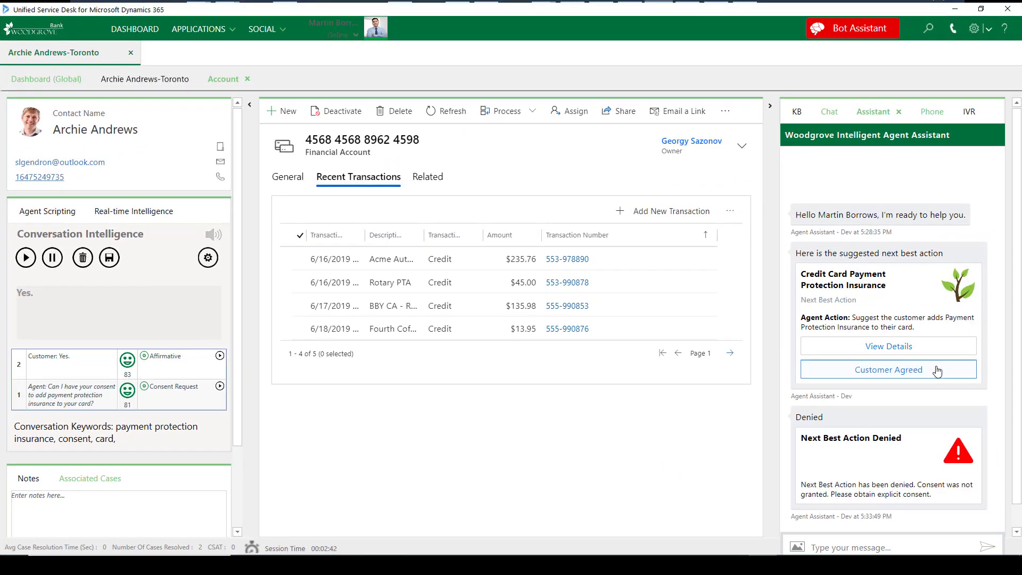
left_click(888, 370)
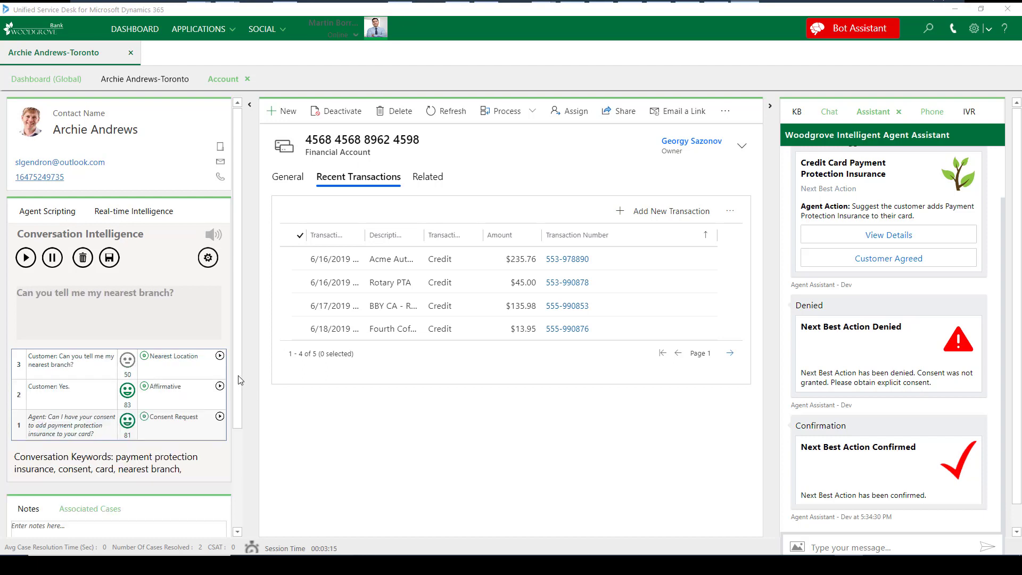
Run Nearest Location from the transcript to map branches near 222 Bay St Toronto
left_click(71, 360)
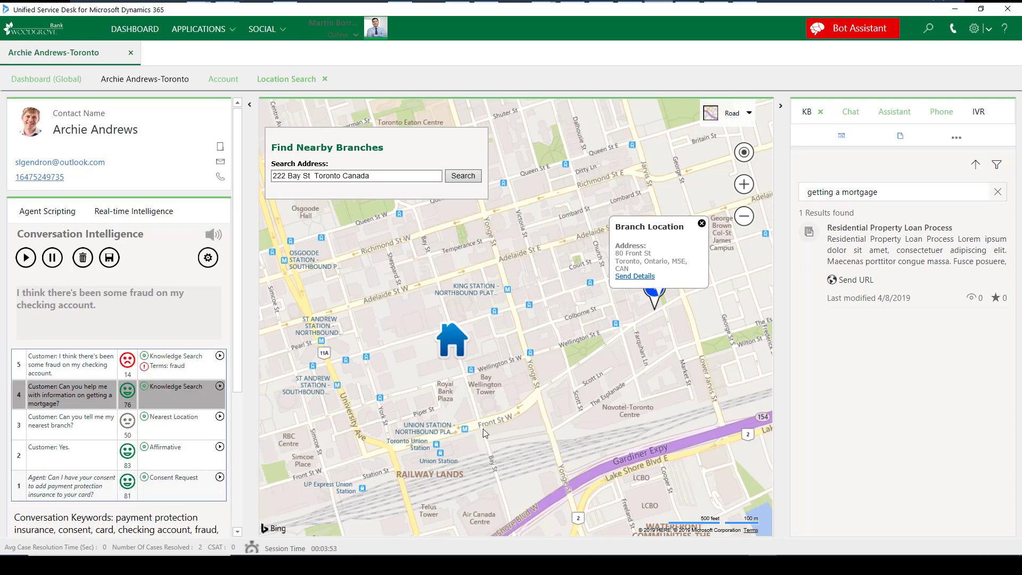
mouse_move(553, 446)
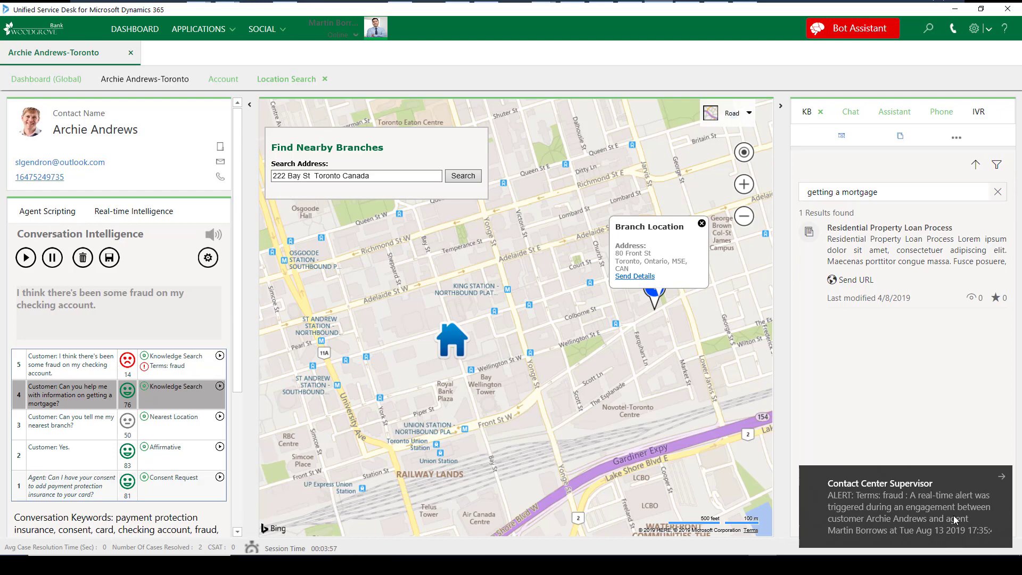
mouse_move(988, 540)
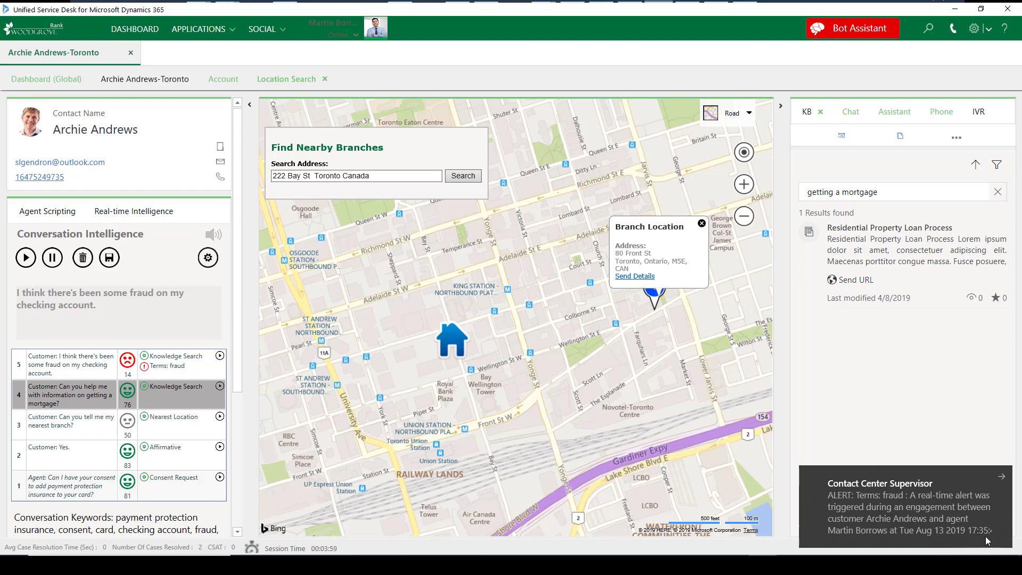